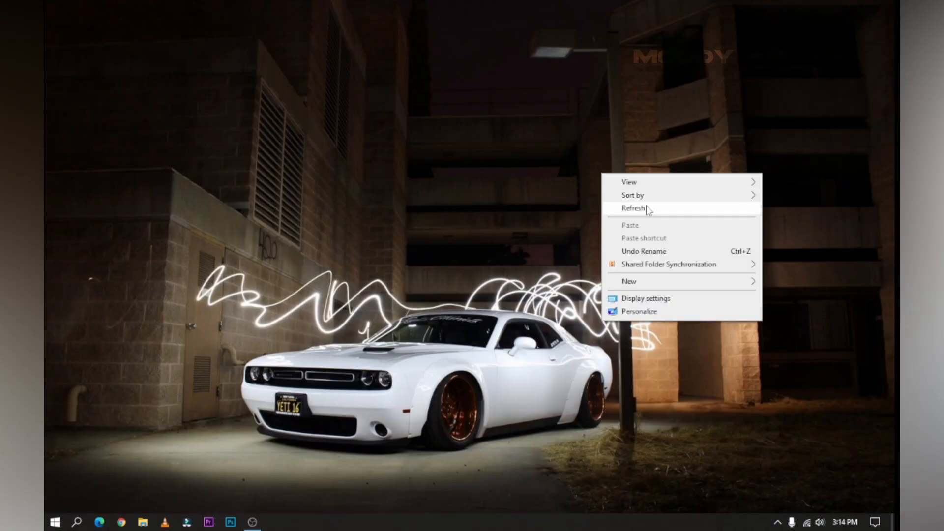
Step: Launch Adobe Premiere Pro 2019 from the Start menu app list to load the Ink Transitions project
{"action": "left_click", "coordinate": [632, 207]}
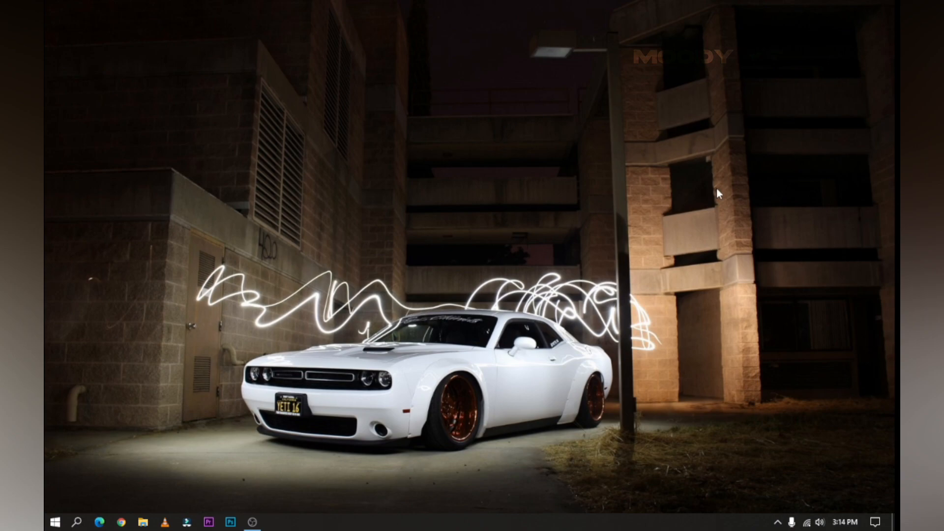
{"action": "mouse_move", "coordinate": [118, 479]}
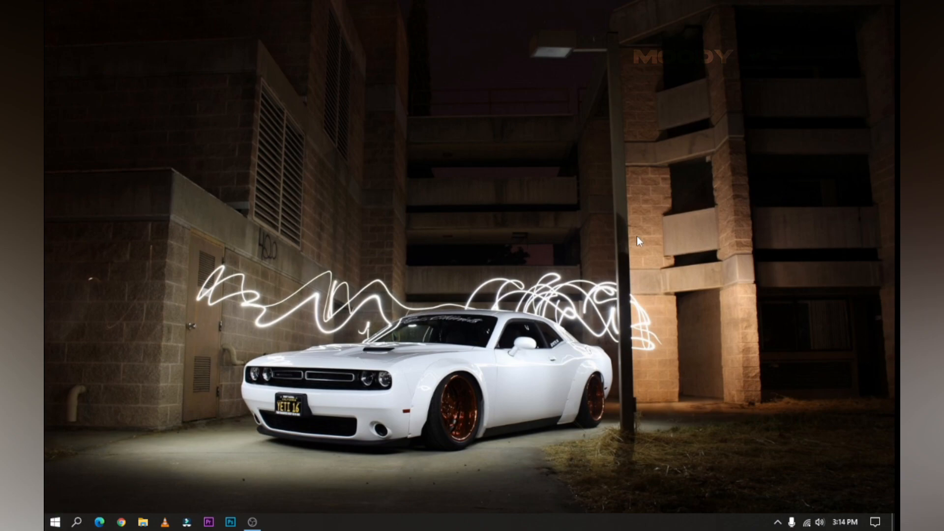
{"action": "mouse_move", "coordinate": [137, 354]}
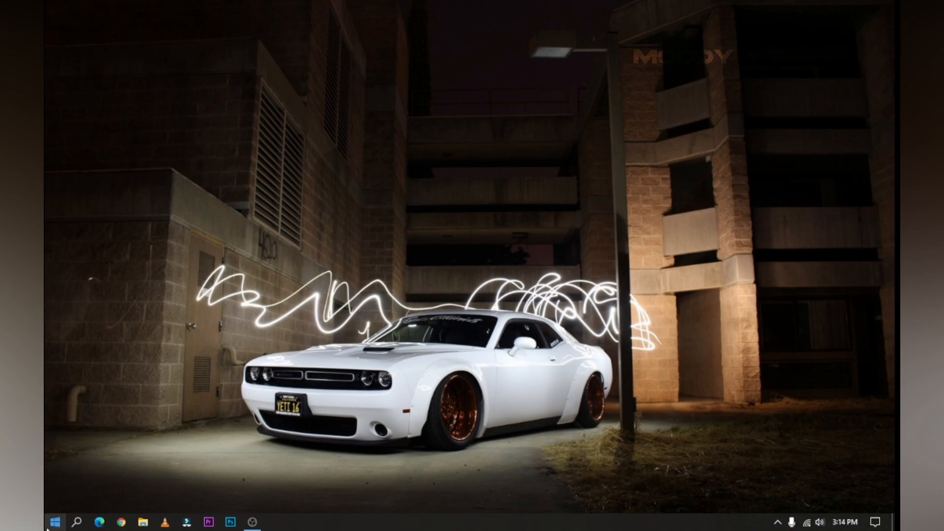
{"action": "left_click", "coordinate": [54, 521]}
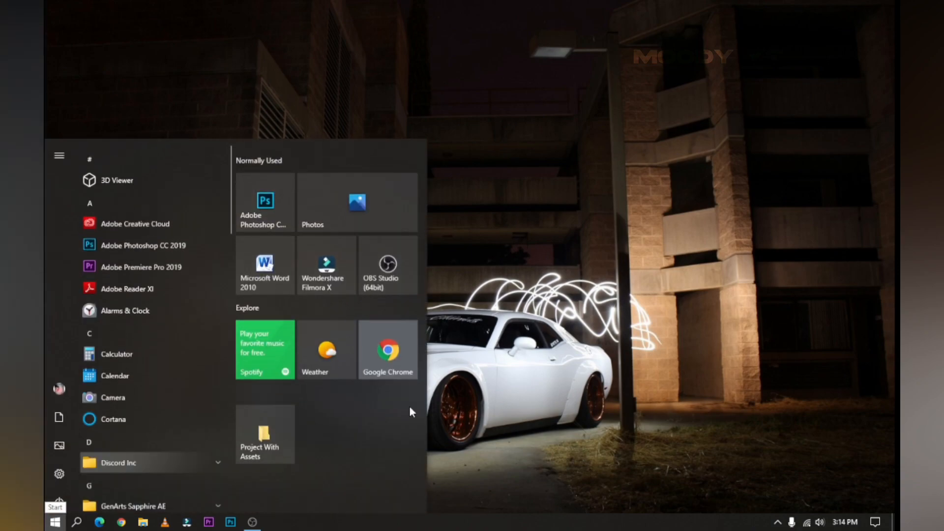
{"action": "scroll", "scroll_direction": "down", "scroll_amount": 3}
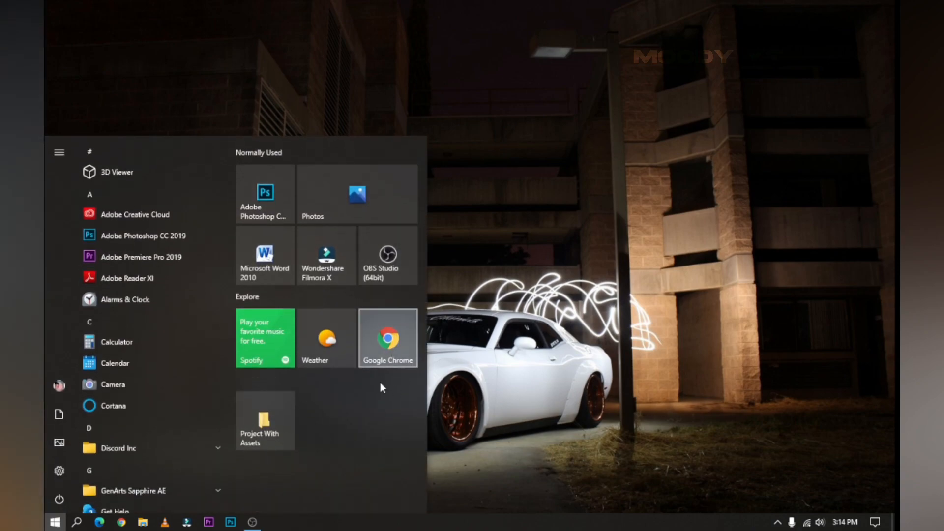
{"action": "left_click", "coordinate": [263, 420]}
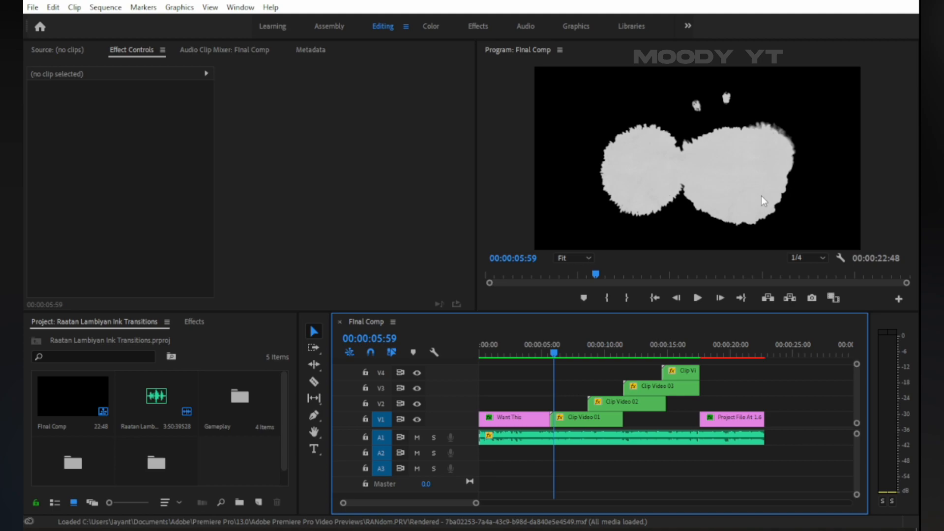
{"action": "mouse_move", "coordinate": [692, 215]}
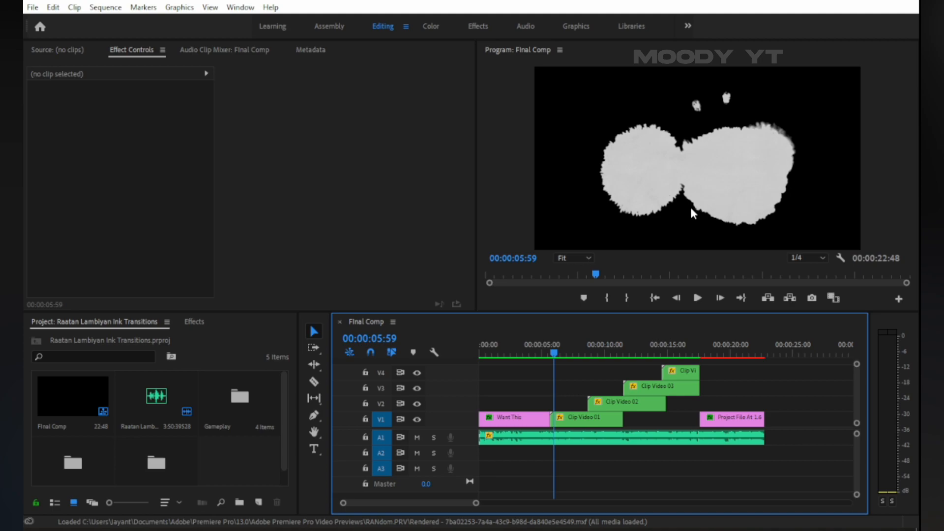
{"action": "mouse_move", "coordinate": [626, 412]}
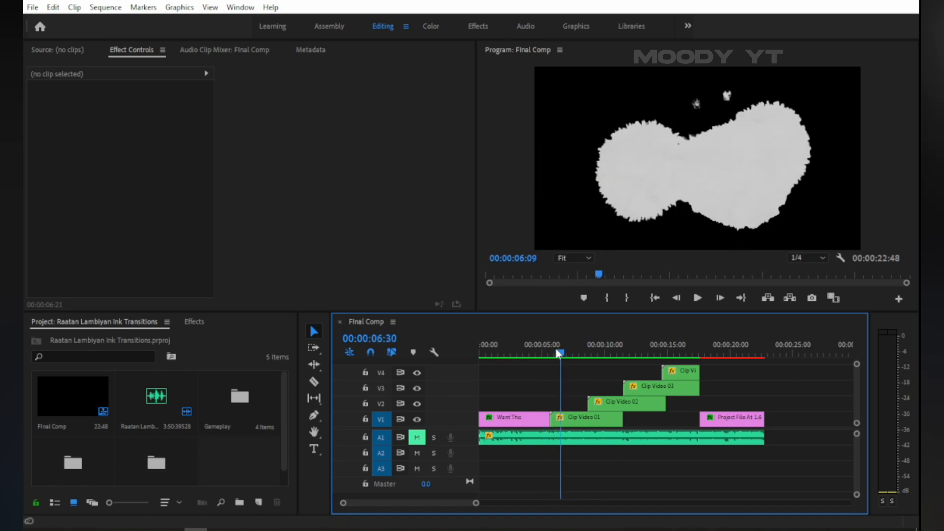
Step: Mute the A1 music track and park the playhead at 7:38 inside Clip Video 01's ink reveal
{"action": "left_click", "coordinate": [632, 354]}
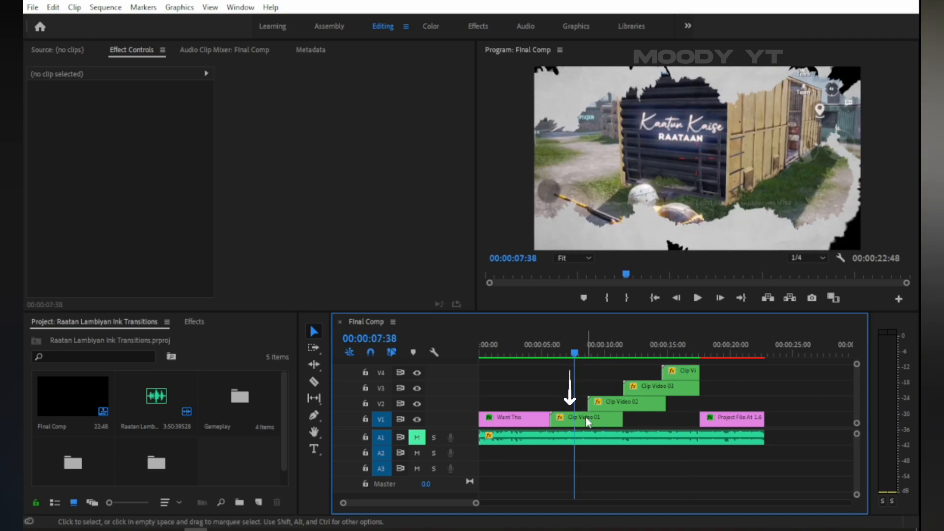
Step: Enter the Clip Video 01 nest and select Gameplay 01 on V3 to show its speed and warp effects
{"action": "double_click", "coordinate": [584, 417]}
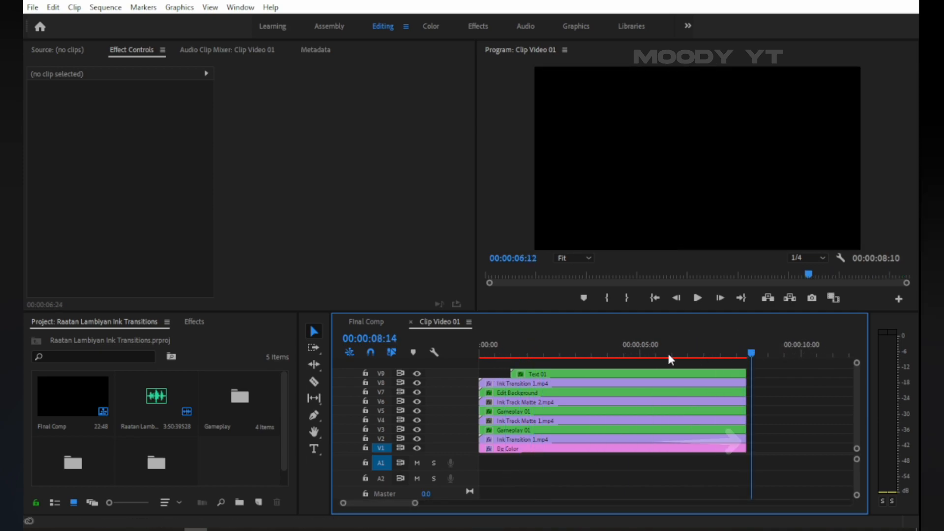
{"action": "left_click", "coordinate": [493, 354]}
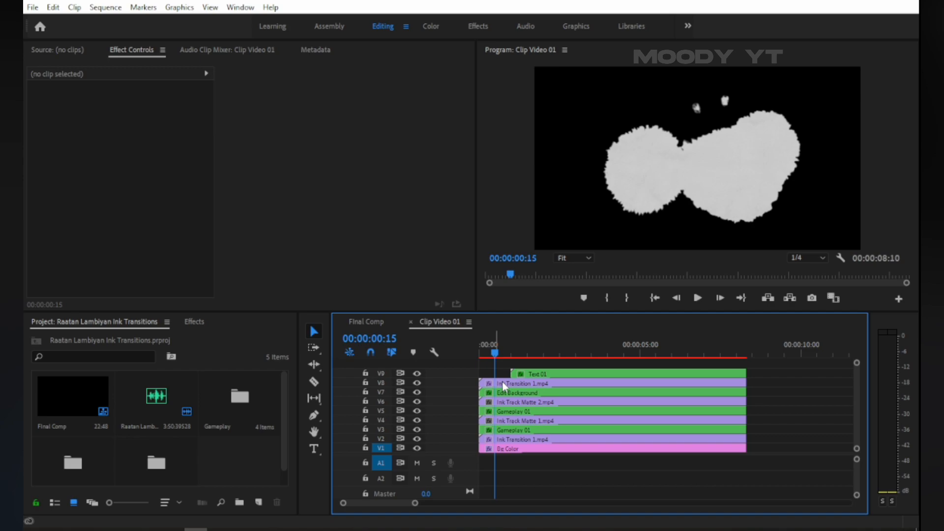
{"action": "left_click", "coordinate": [602, 430]}
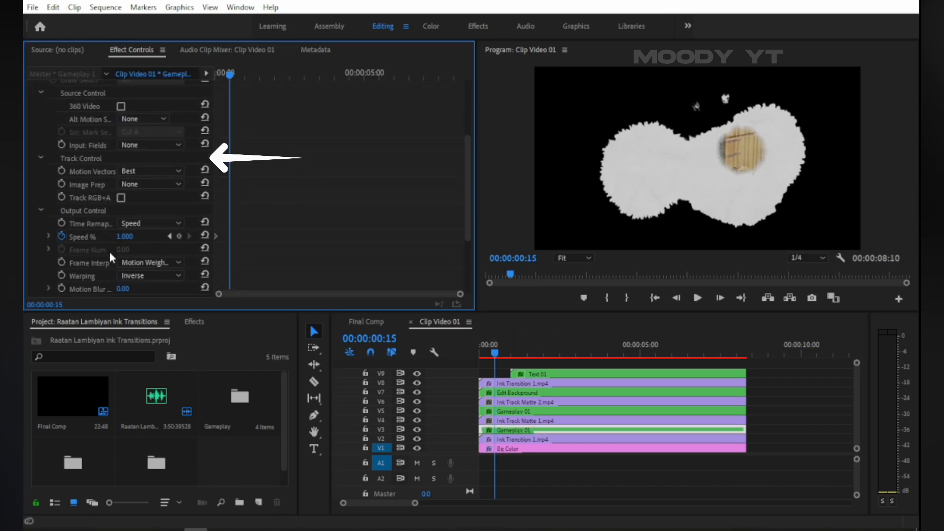
Step: Collapse Twixtor Pro so Gameplay 01 lists only Twixtor Pro and Track Matte Key by name
{"action": "scroll", "scroll_direction": "up", "scroll_amount": 3}
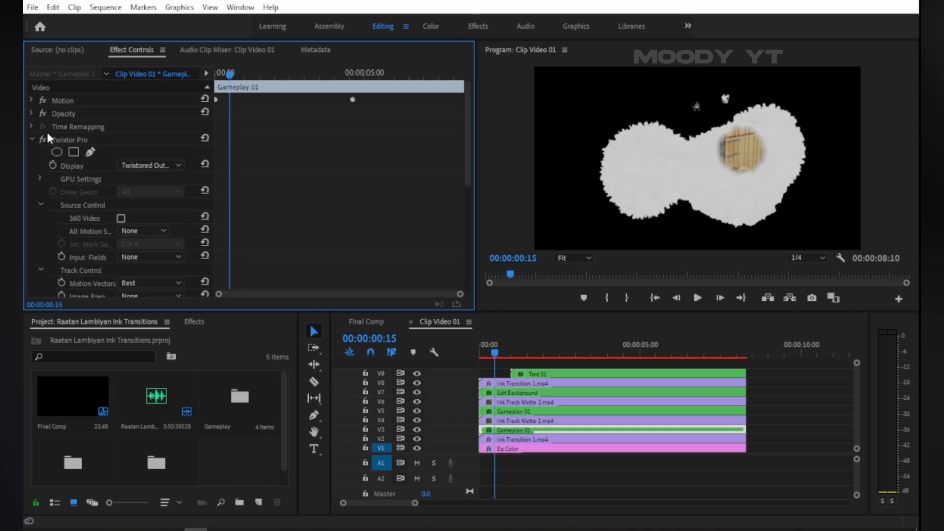
{"action": "left_click", "coordinate": [32, 139]}
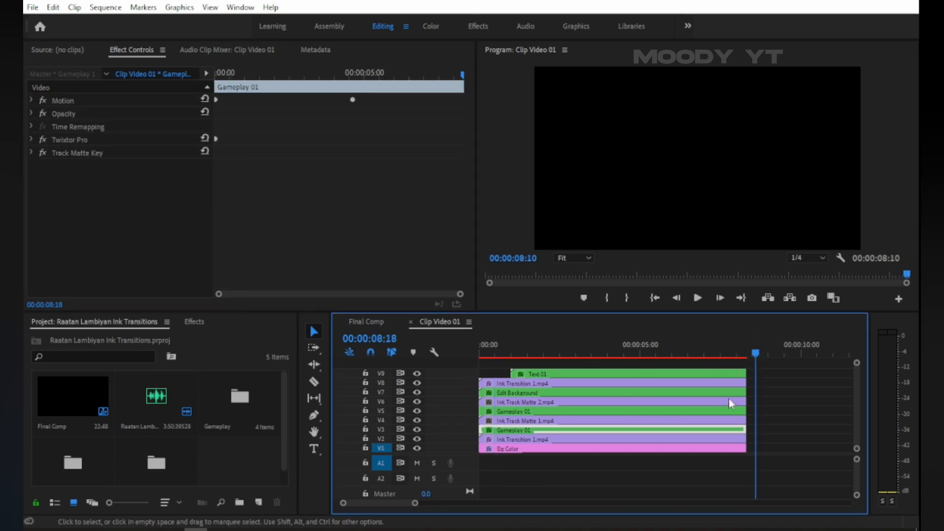
{"action": "mouse_move", "coordinate": [580, 422]}
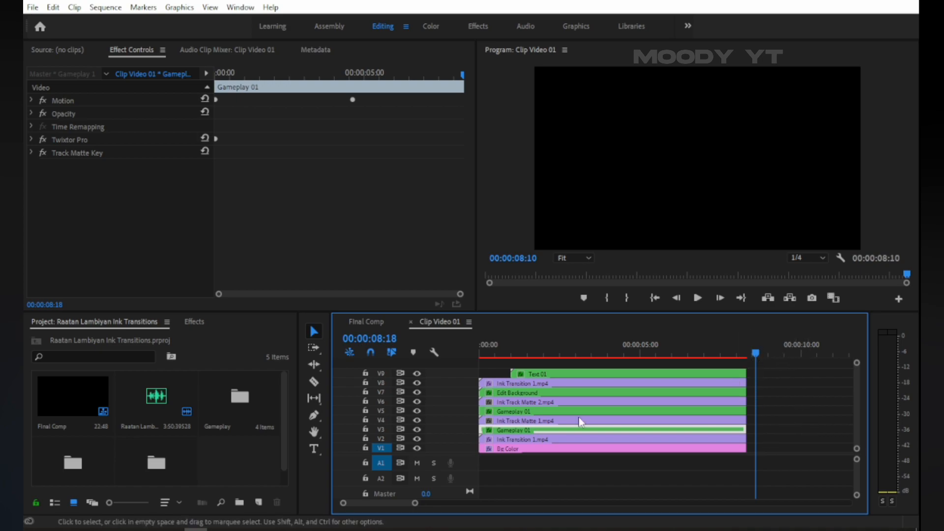
{"action": "mouse_move", "coordinate": [117, 155]}
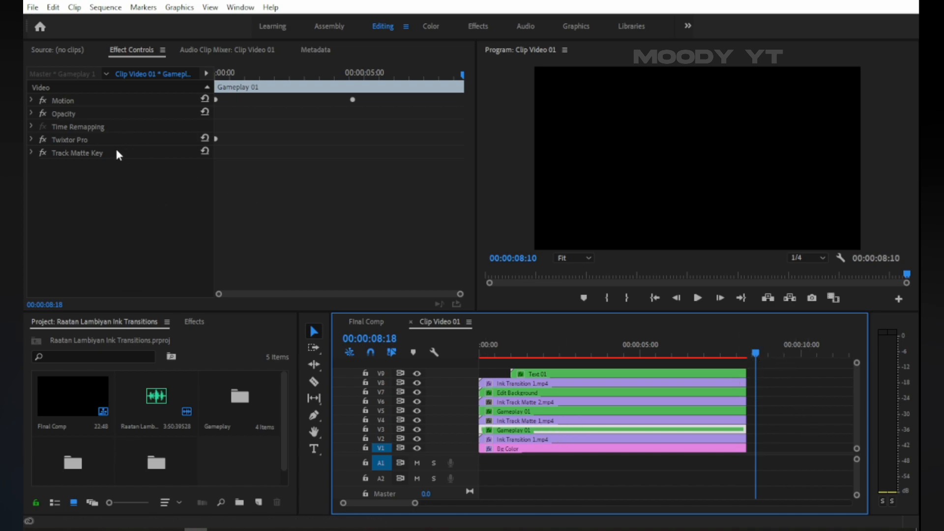
{"action": "mouse_move", "coordinate": [525, 333]}
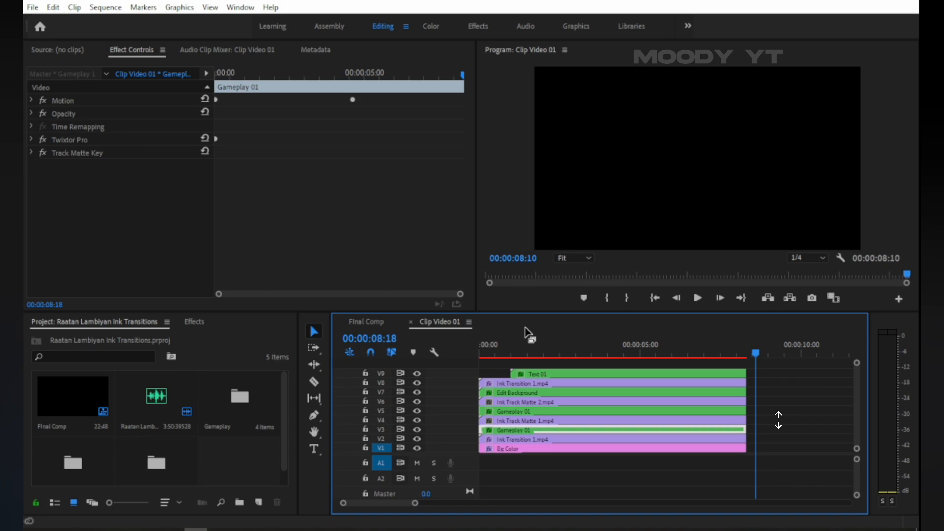
{"action": "mouse_move", "coordinate": [355, 369]}
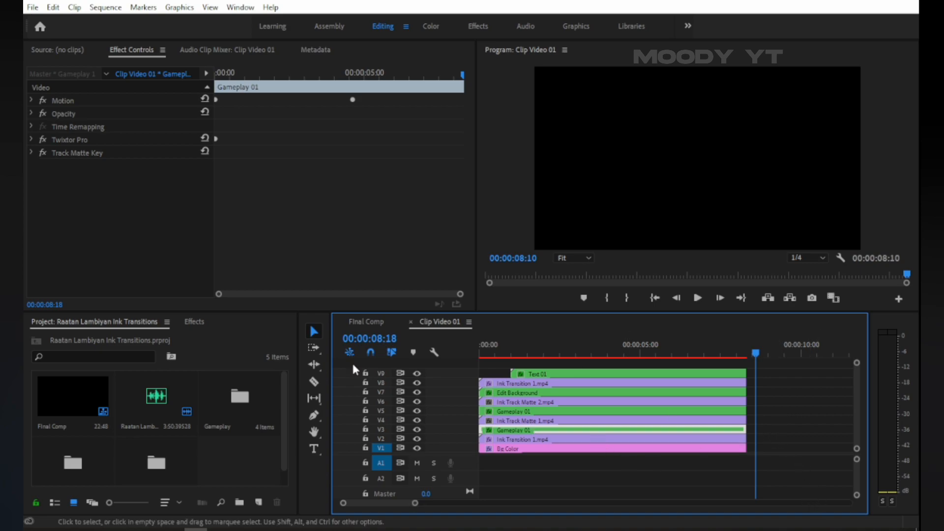
{"action": "left_click", "coordinate": [78, 153]}
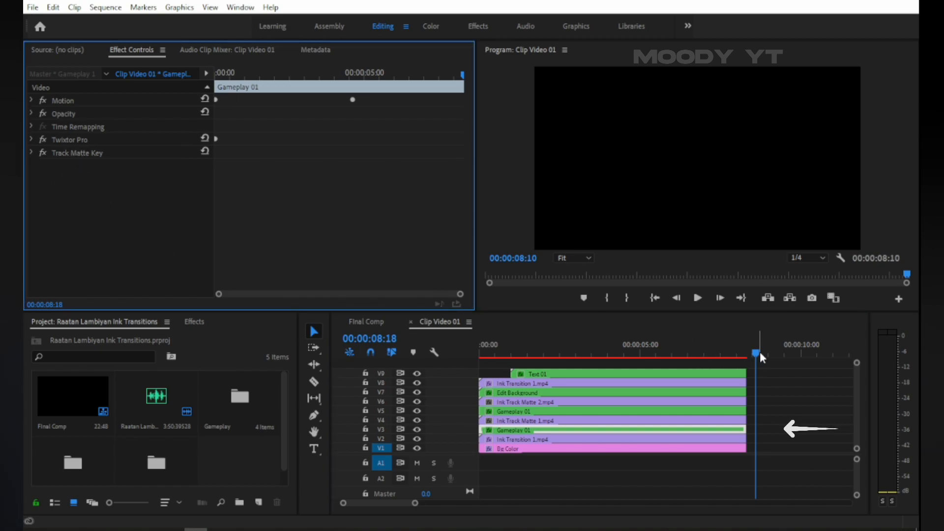
{"action": "left_click", "coordinate": [761, 436]}
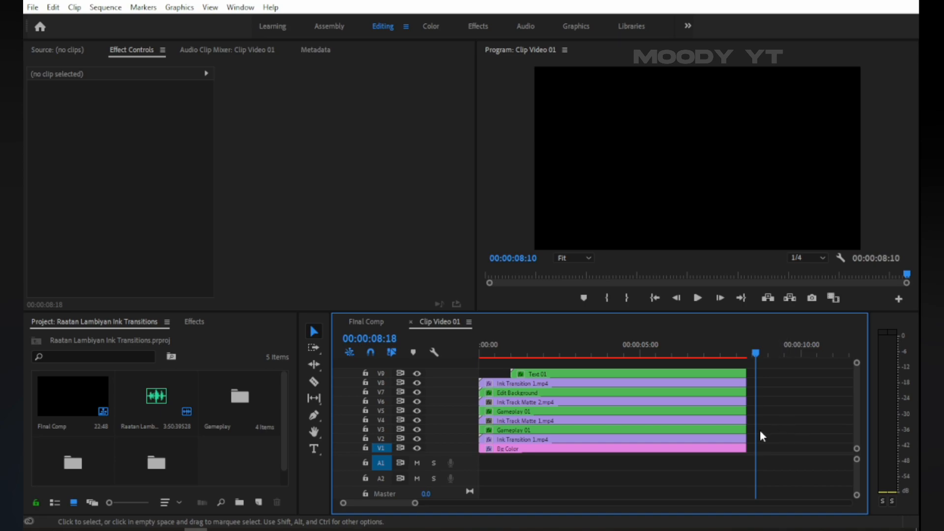
{"action": "left_click", "coordinate": [602, 431]}
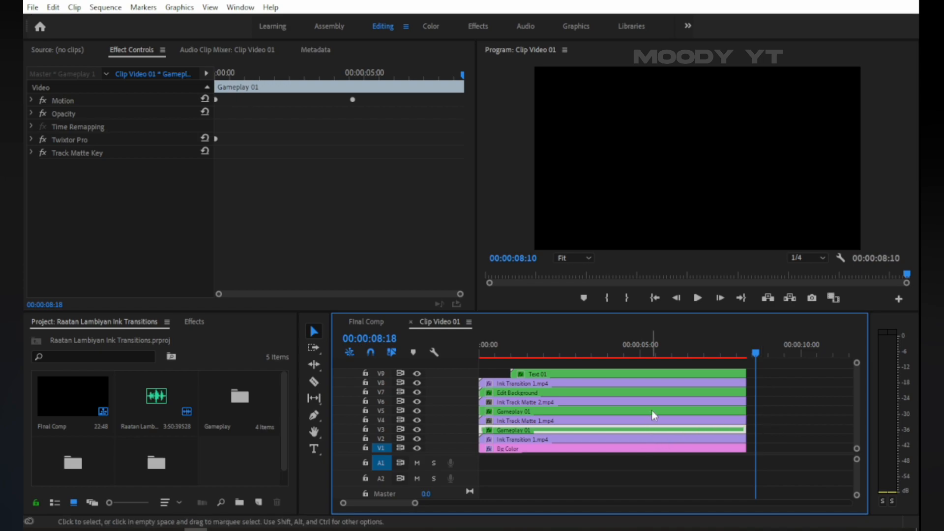
{"action": "mouse_move", "coordinate": [793, 443]}
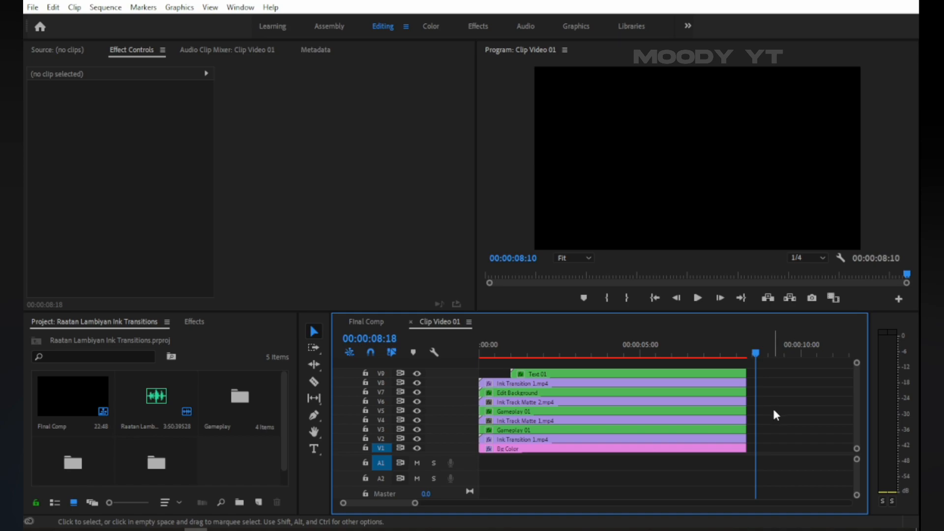
{"action": "mouse_move", "coordinate": [392, 408]}
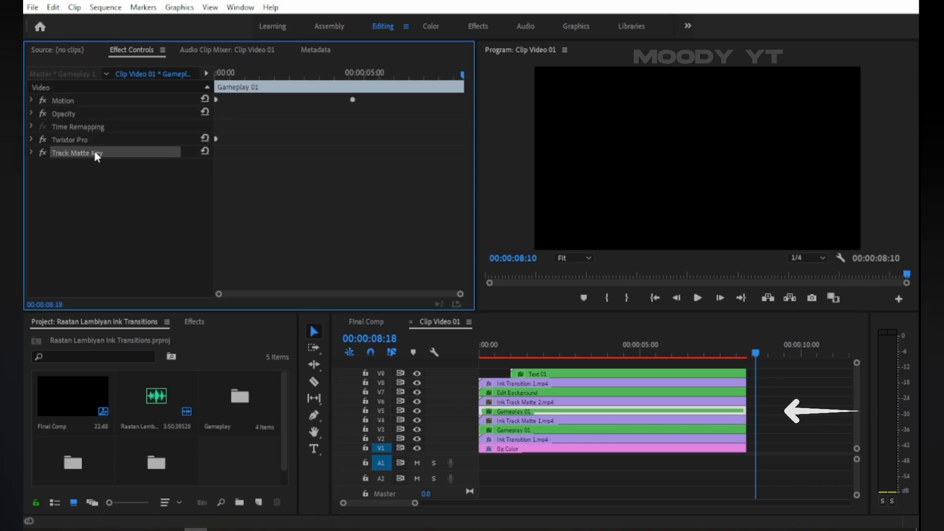
{"action": "mouse_move", "coordinate": [109, 200]}
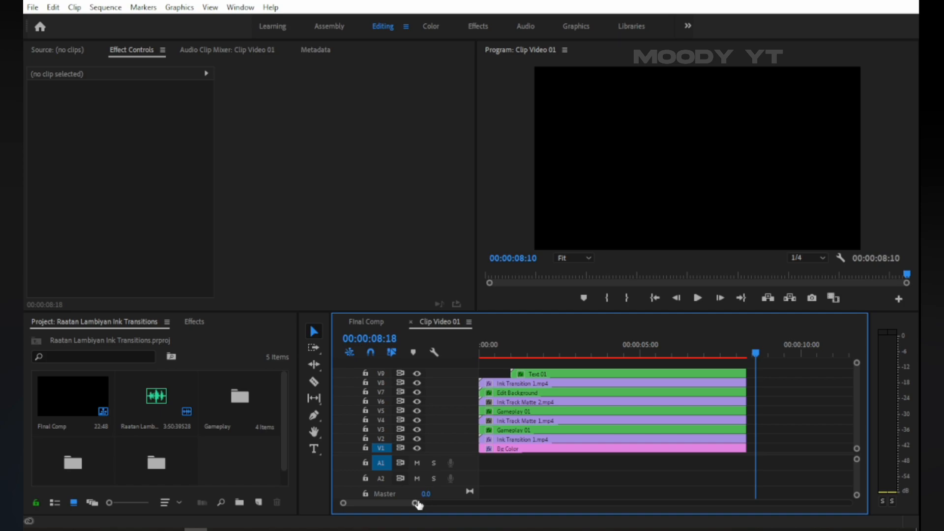
{"action": "left_click", "coordinate": [547, 351]}
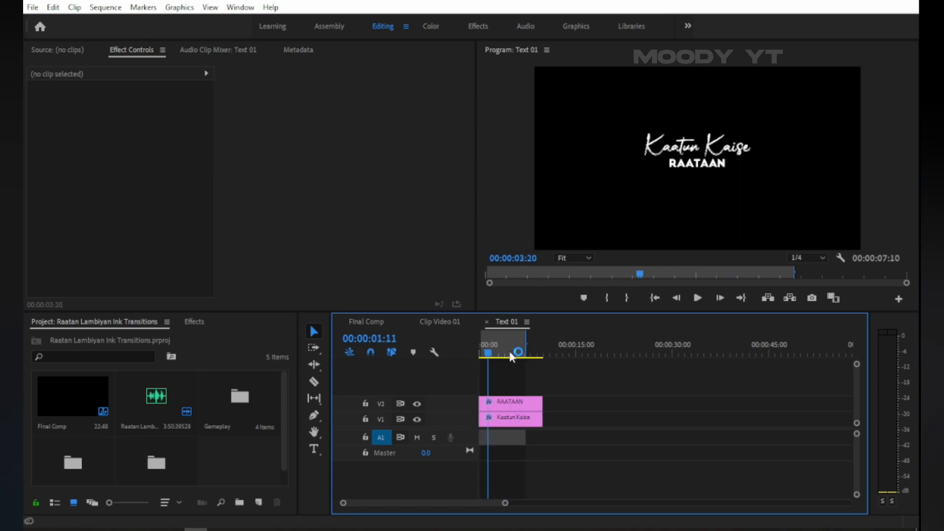
{"action": "left_click", "coordinate": [440, 321]}
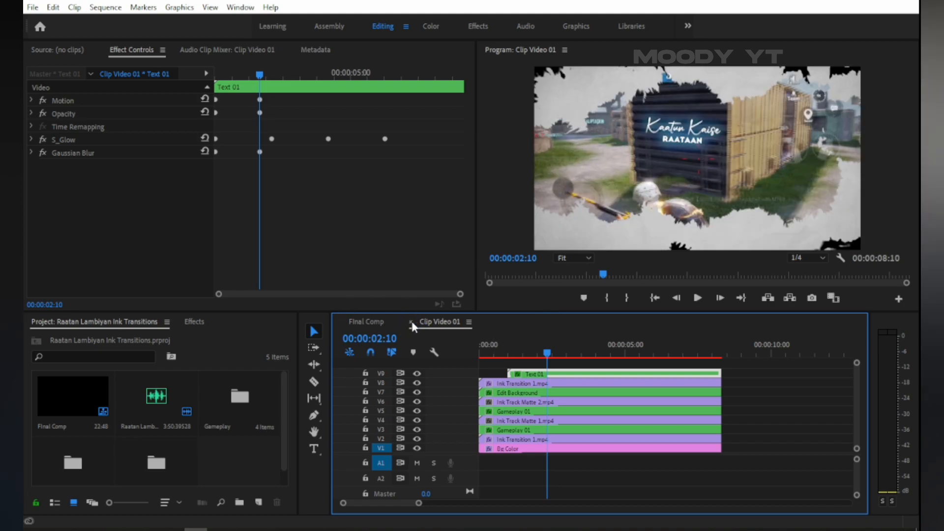
Step: Close Clip Video 01, 02 and 03 tabs in turn until the Final Comp timeline shows Clip Video 03's transition
{"action": "left_click", "coordinate": [366, 321]}
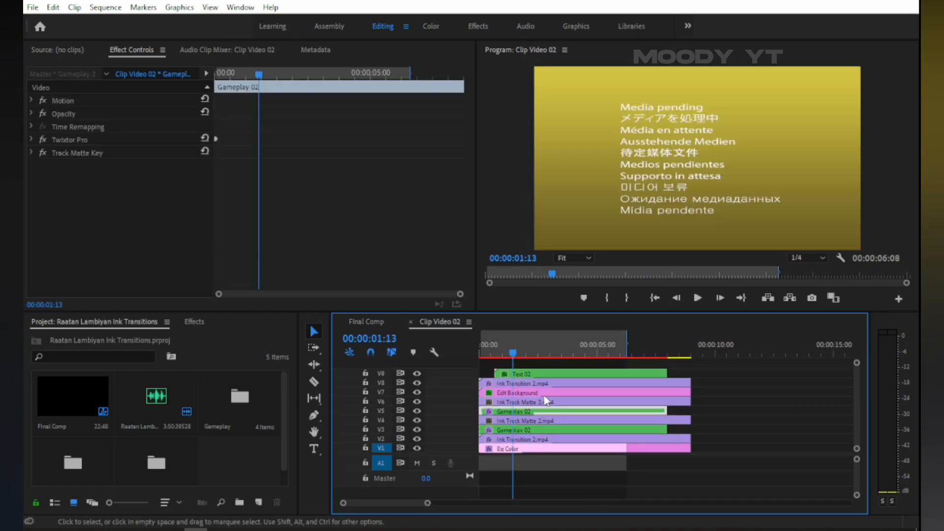
{"action": "left_click", "coordinate": [519, 373]}
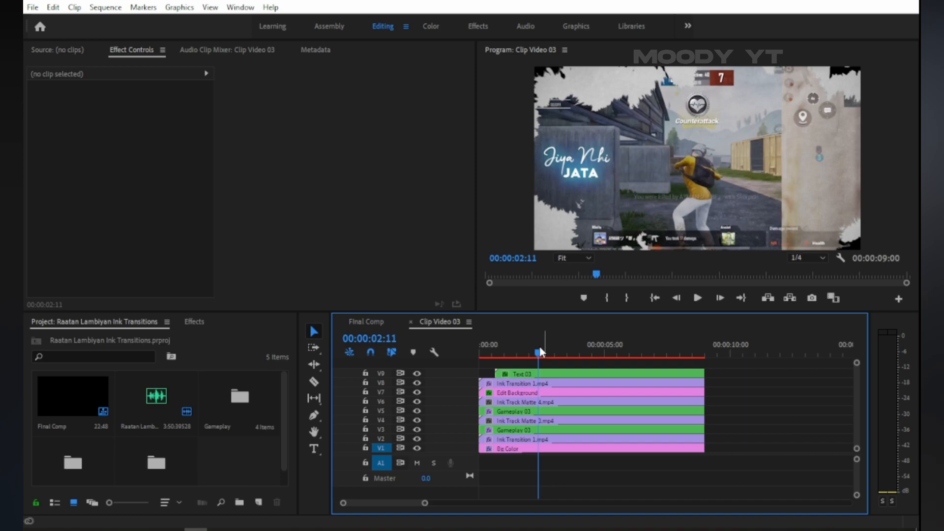
{"action": "left_click", "coordinate": [366, 321]}
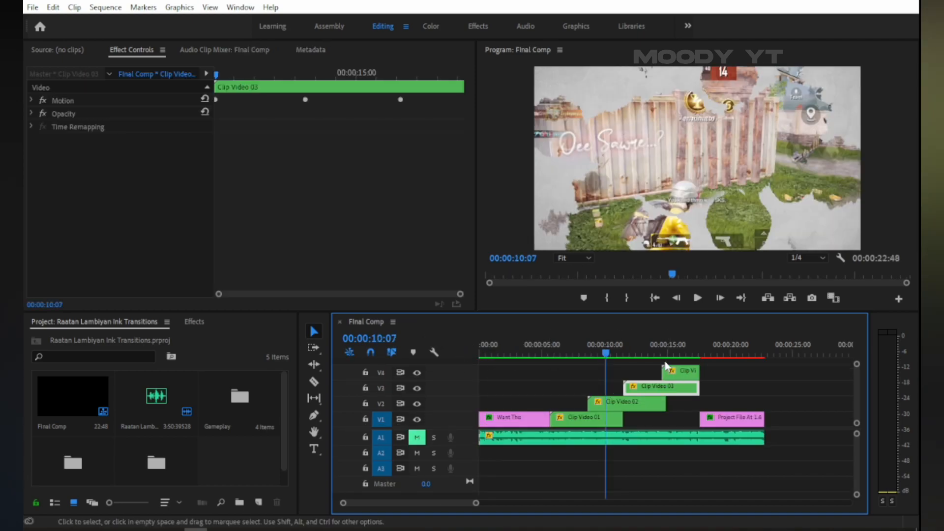